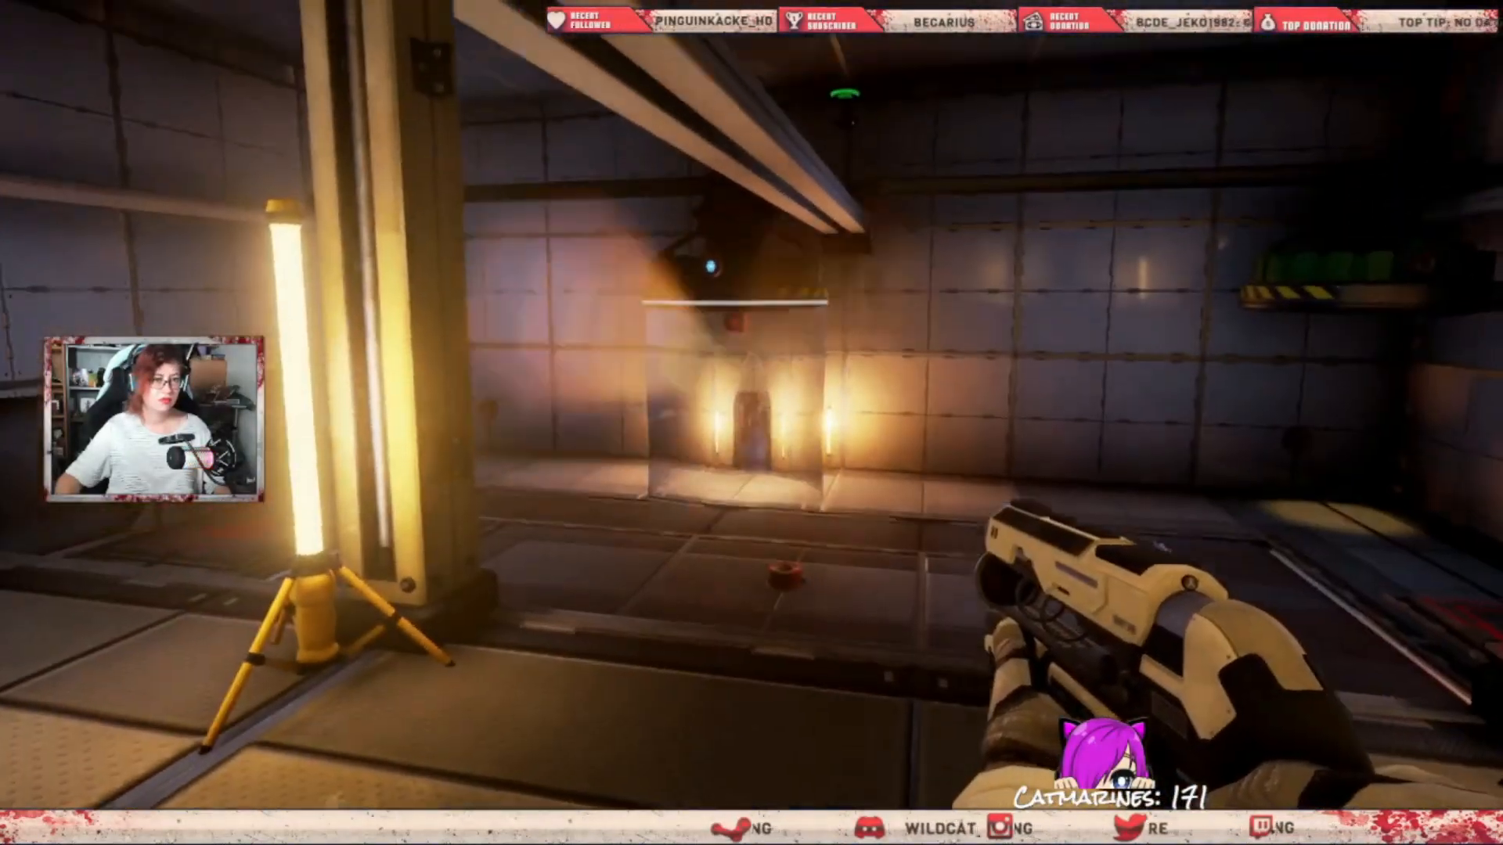
mouse_move(748, 391)
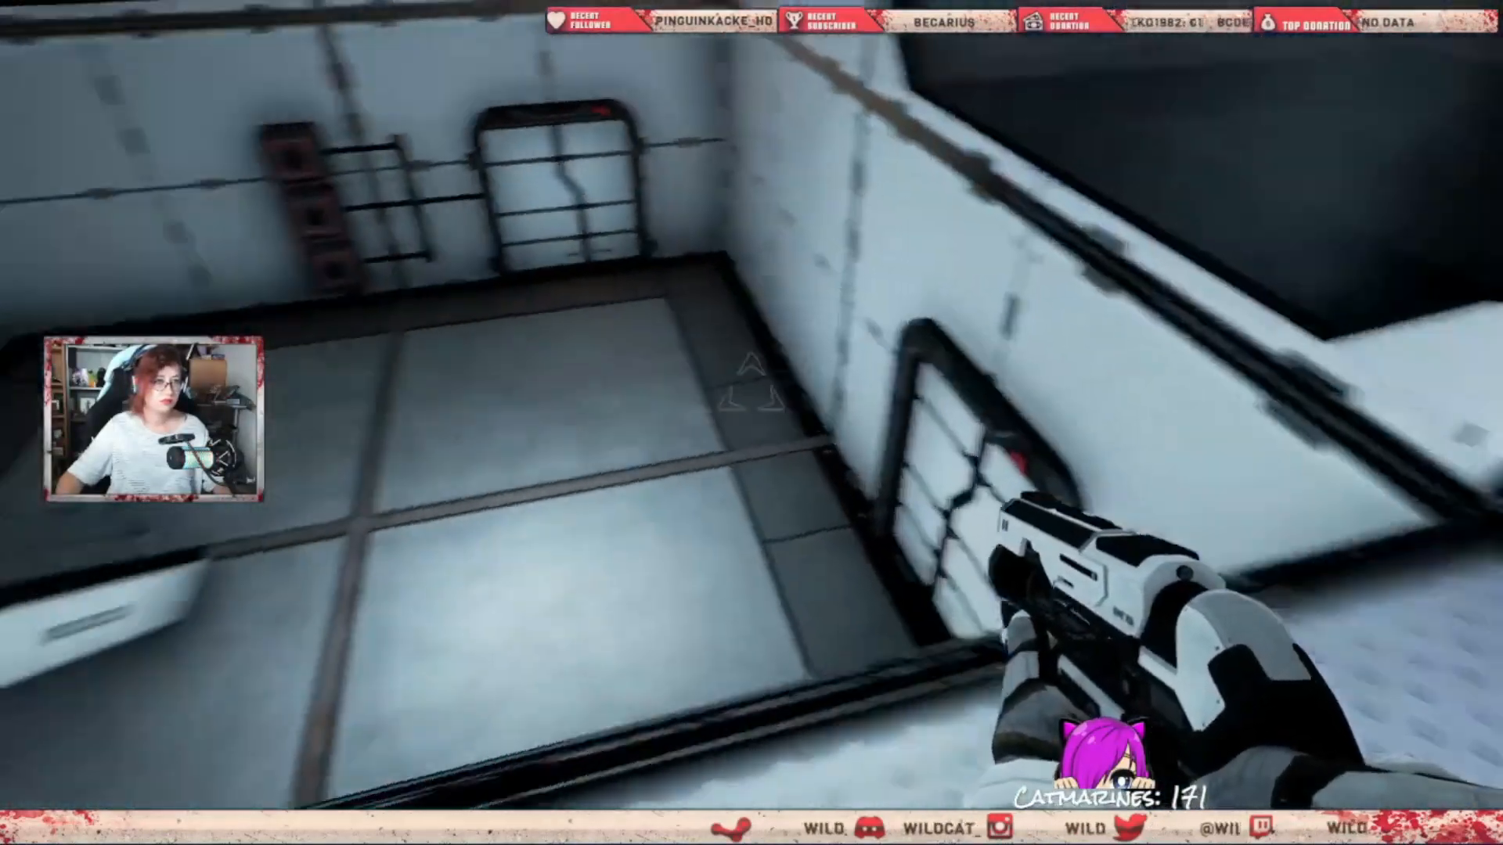
mouse_move(752, 392)
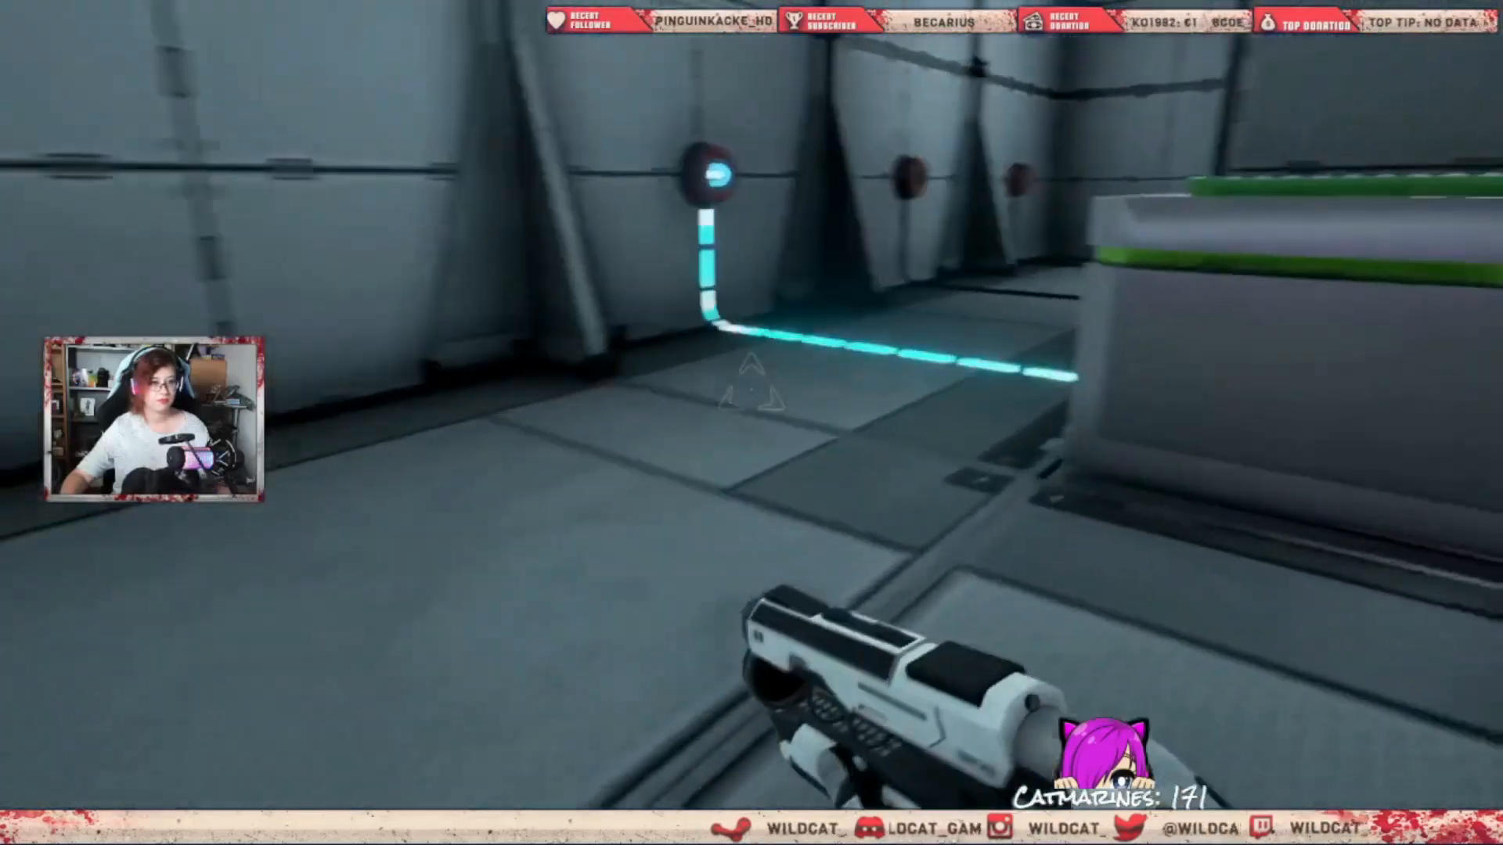
left_click(720, 384)
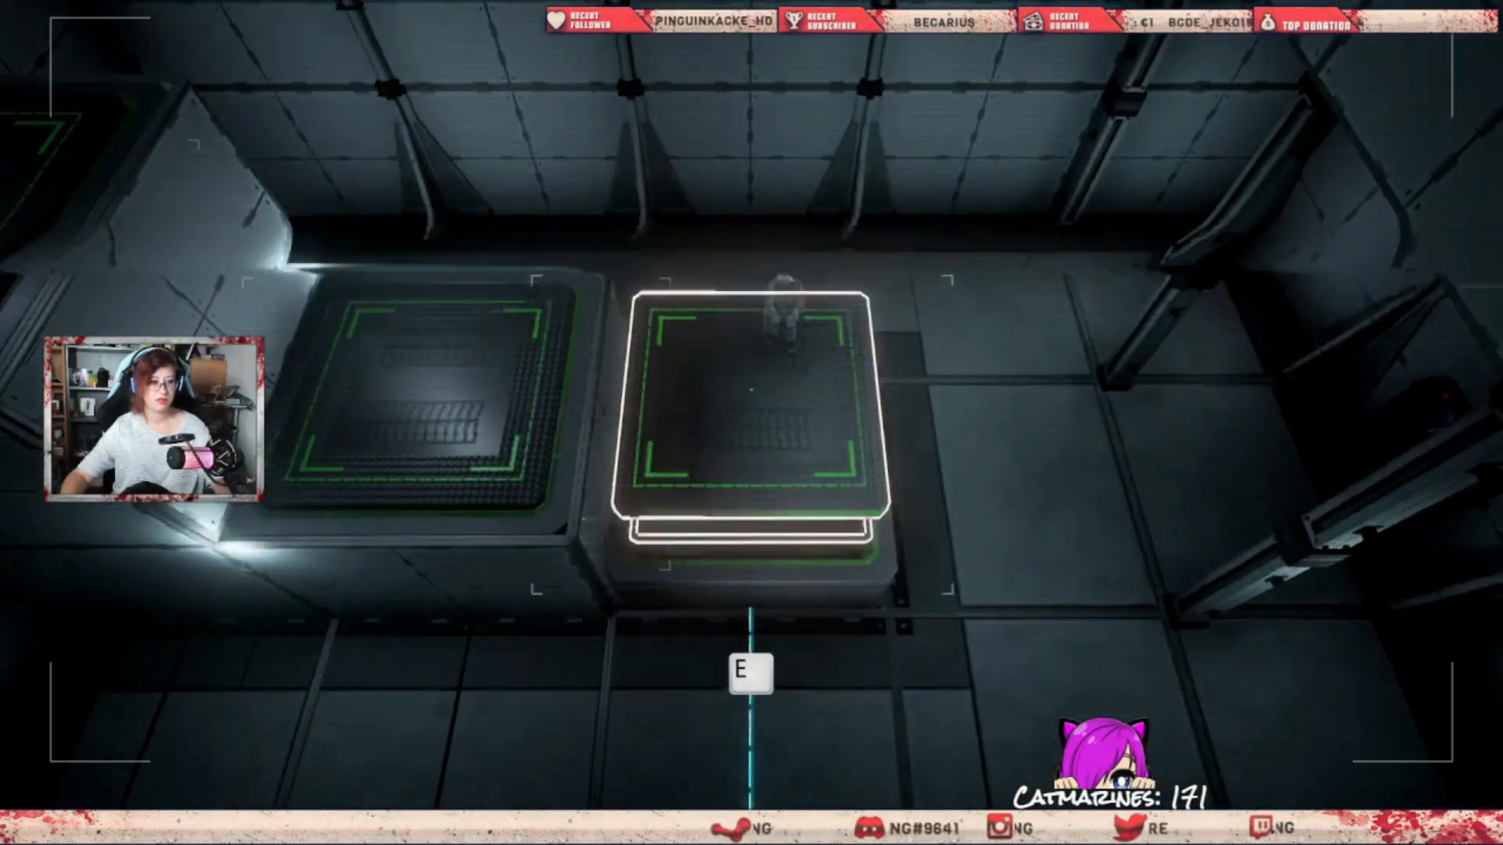
key("e")
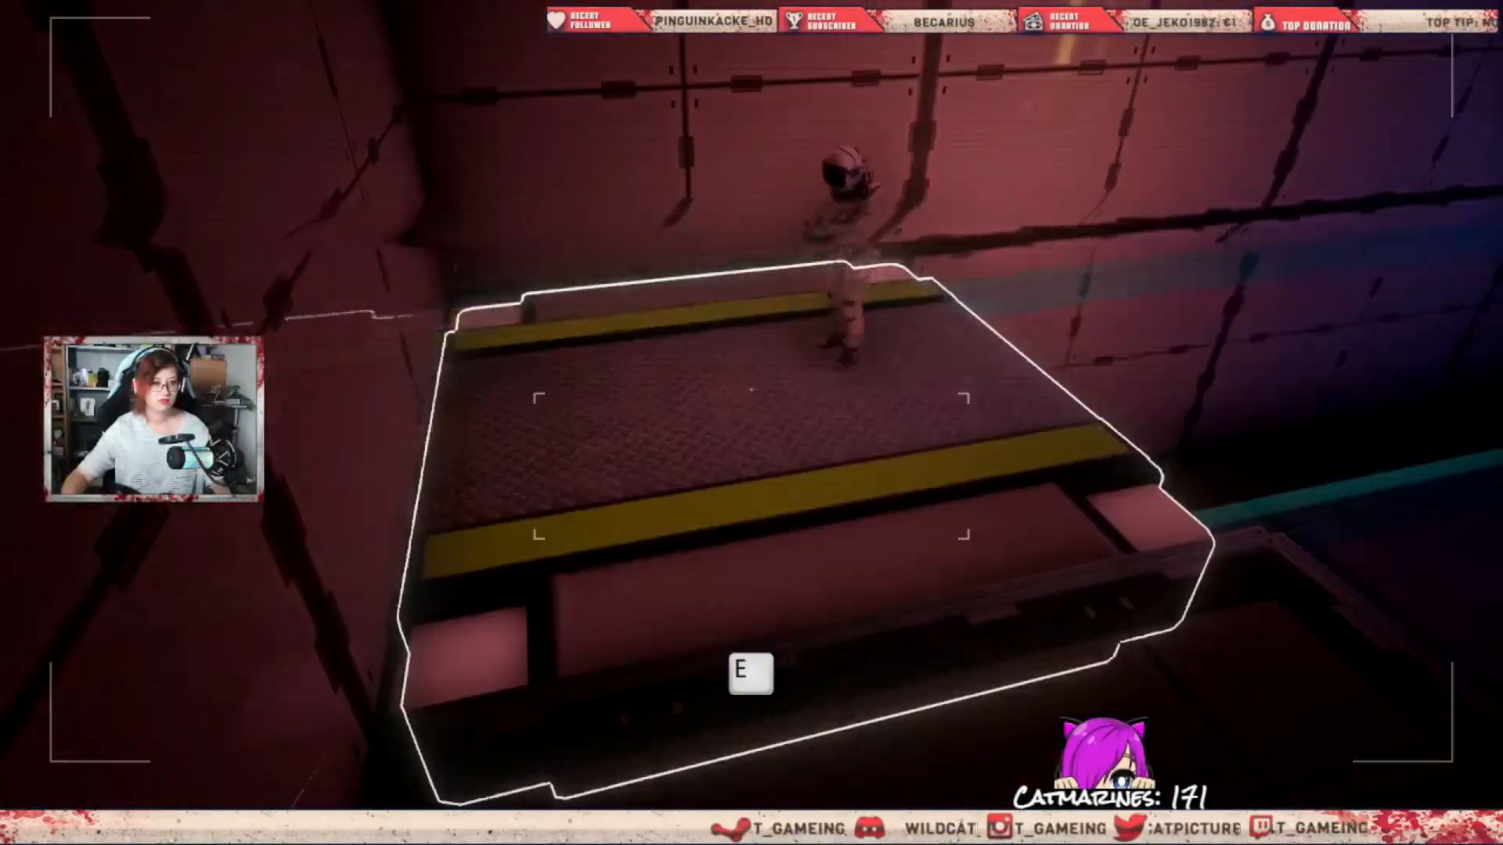
key("e")
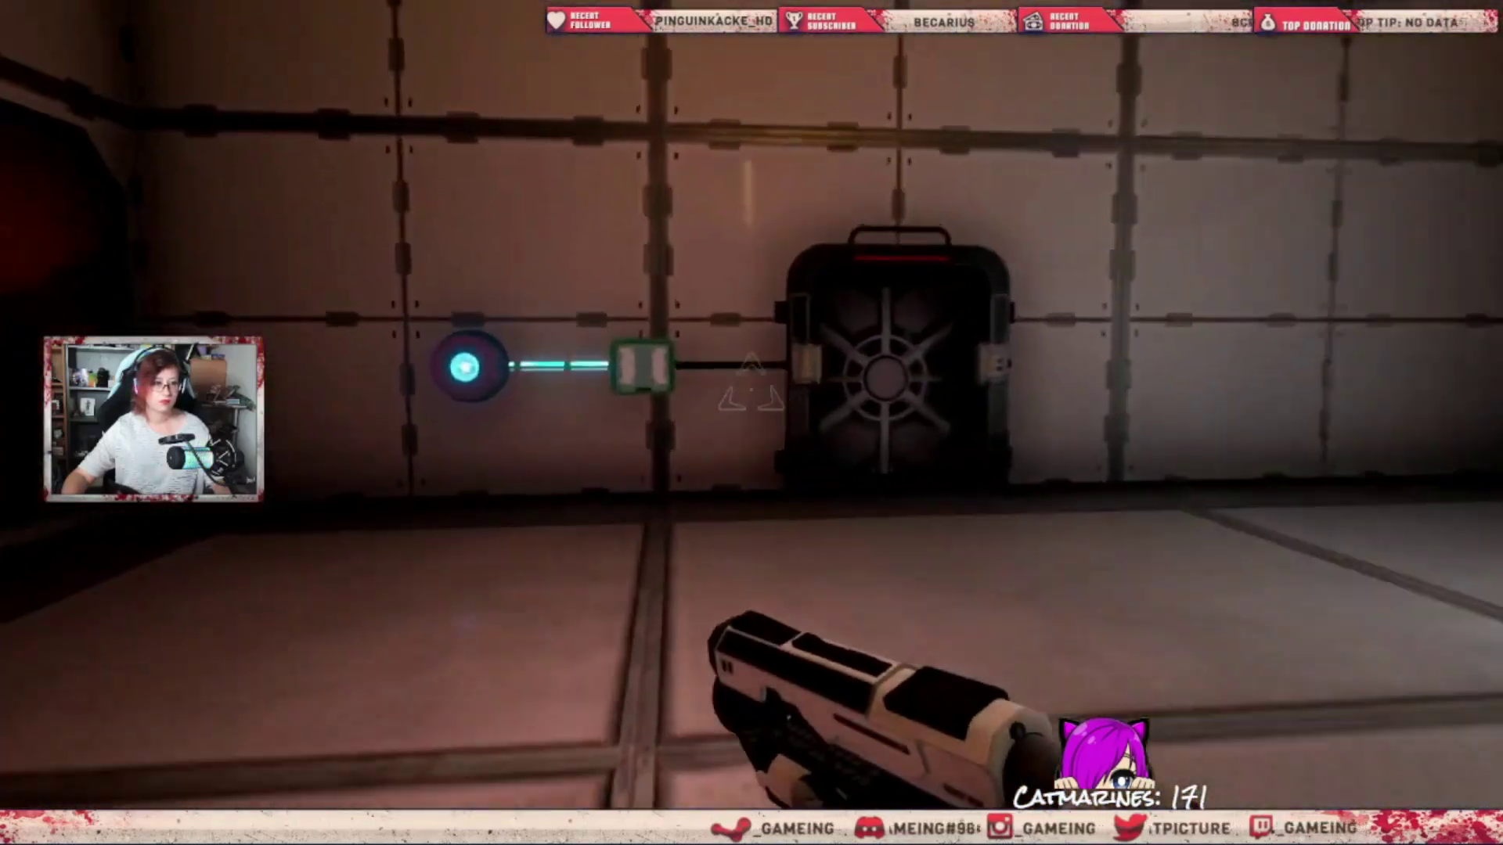
mouse_move(748, 390)
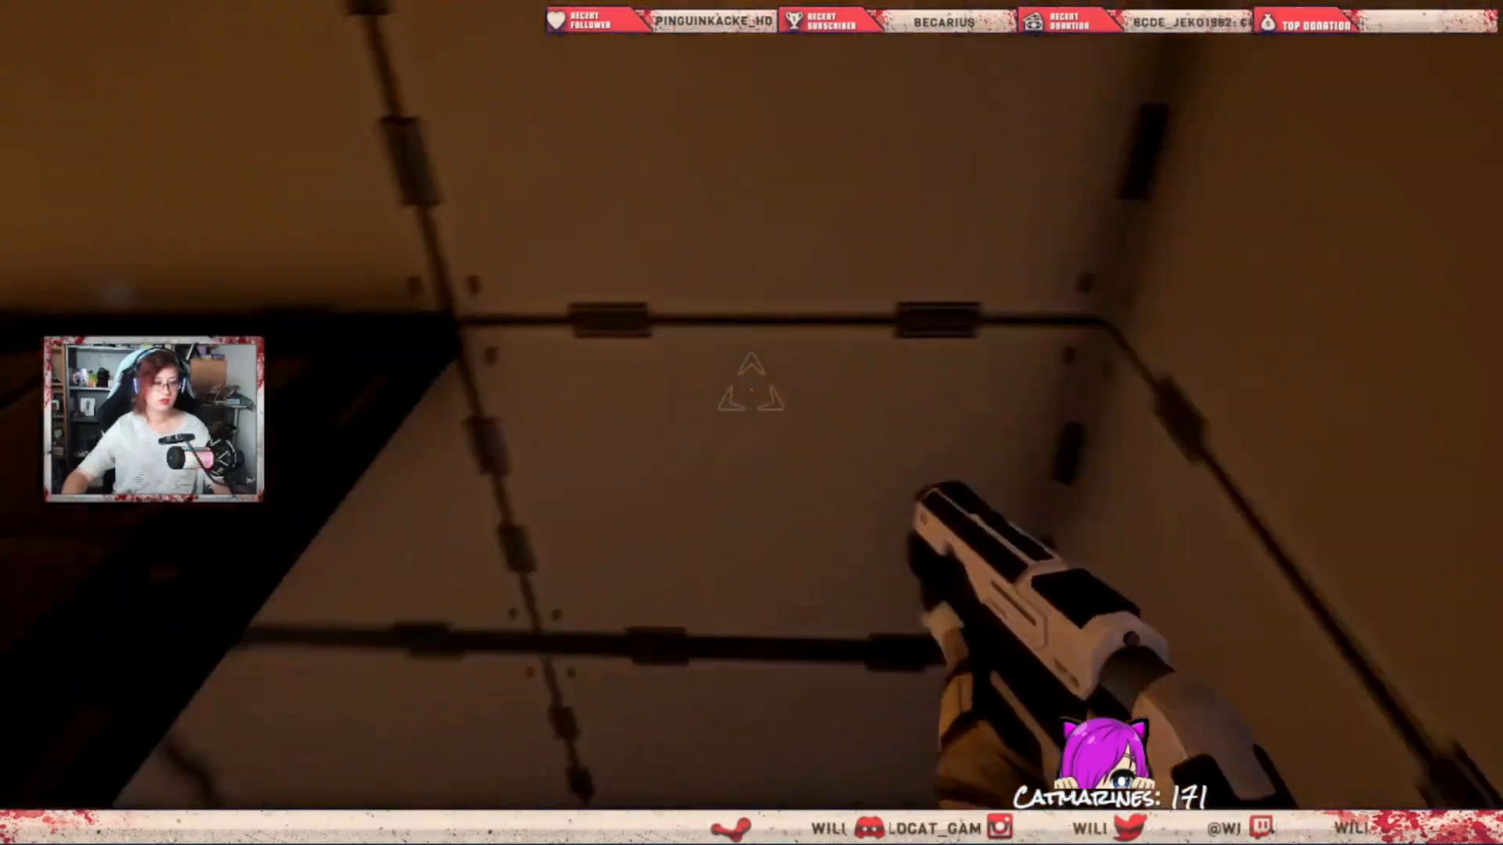
mouse_move(751, 391)
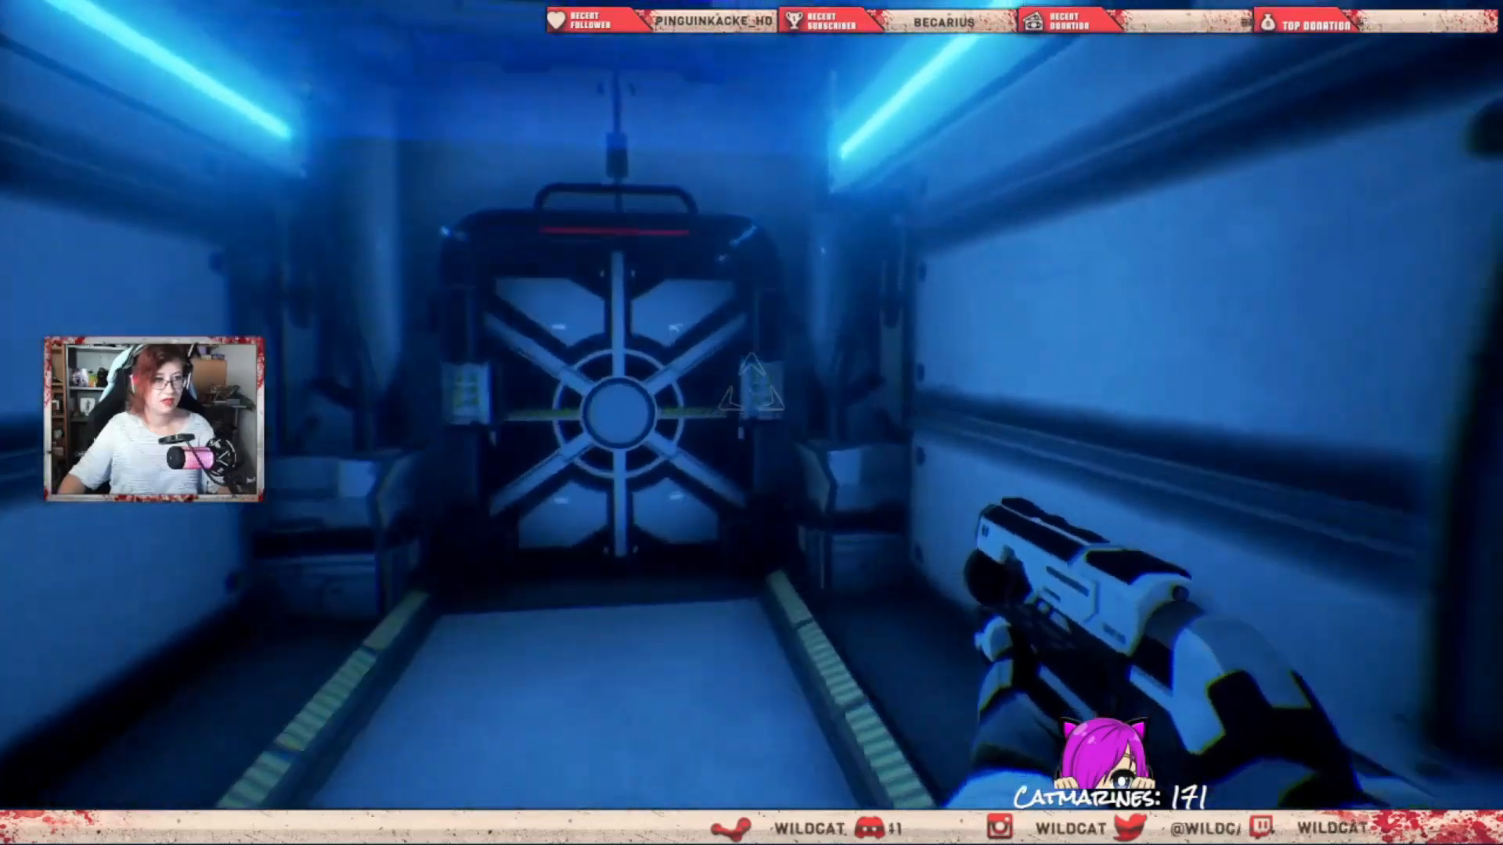
key("w")
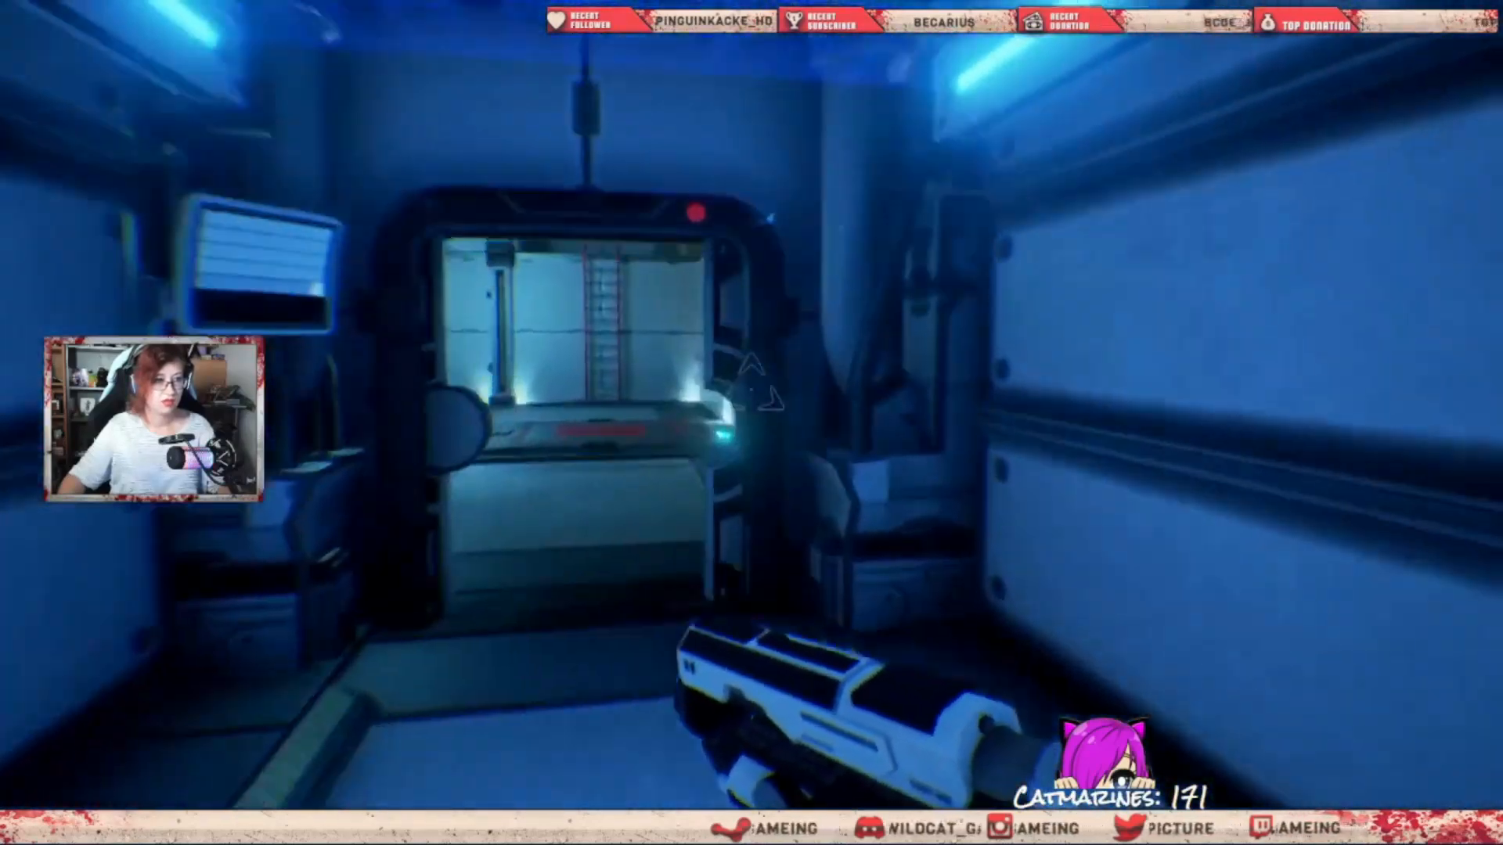